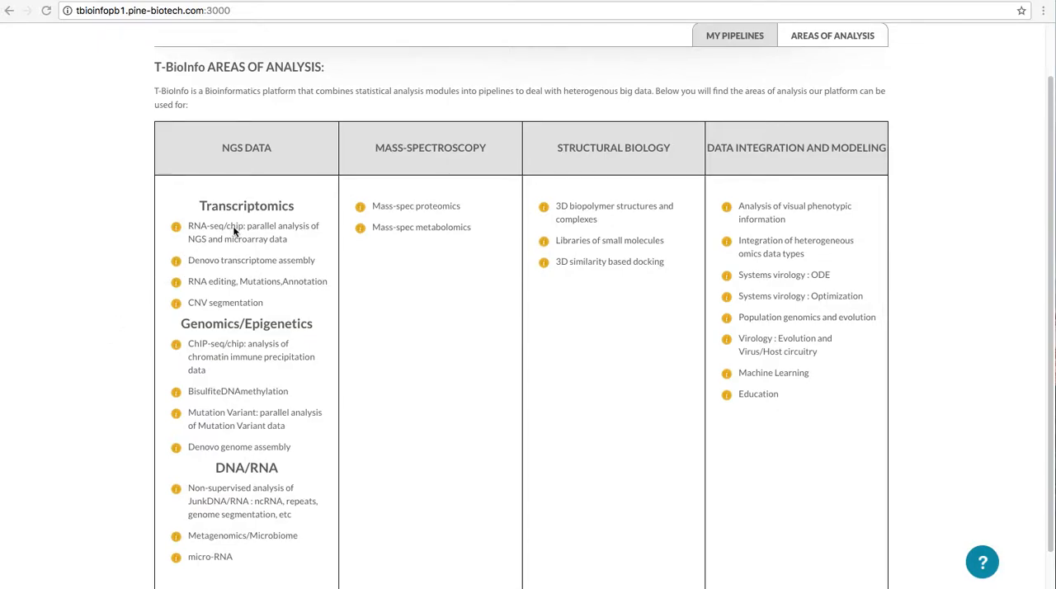
Start an RNA-seq pipeline with RmodelGenomeGTF reference, fastQ format, paired-end reads and Human Mouse organism.
left_click(255, 231)
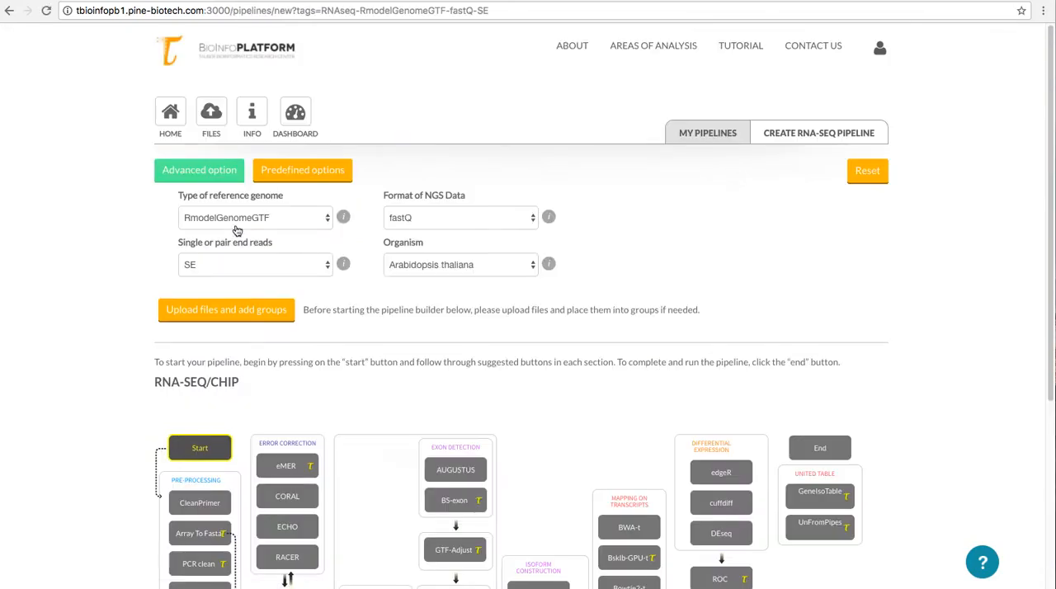
mouse_move(426, 277)
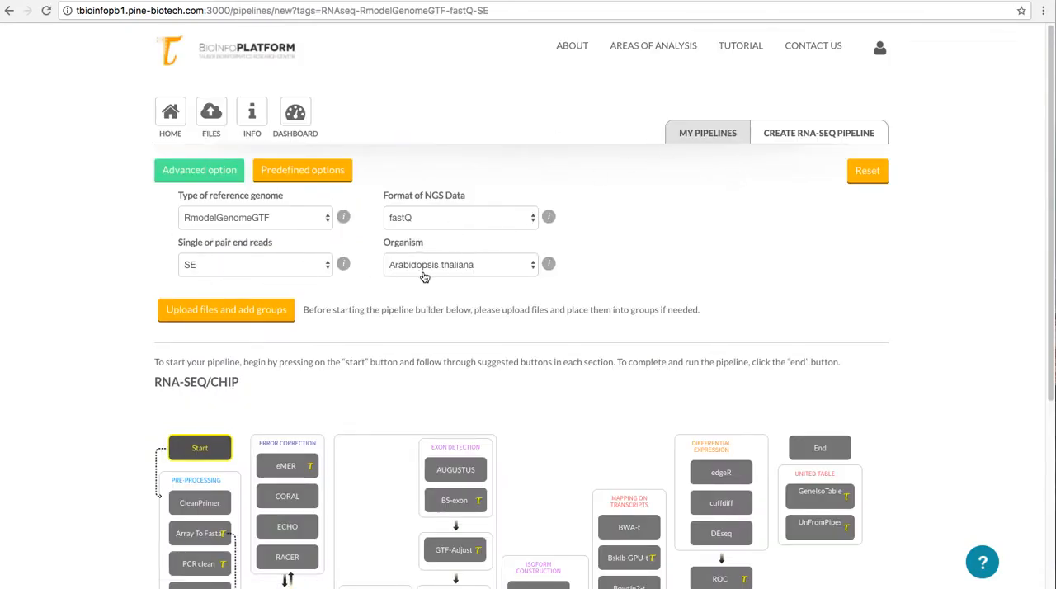
left_click(254, 218)
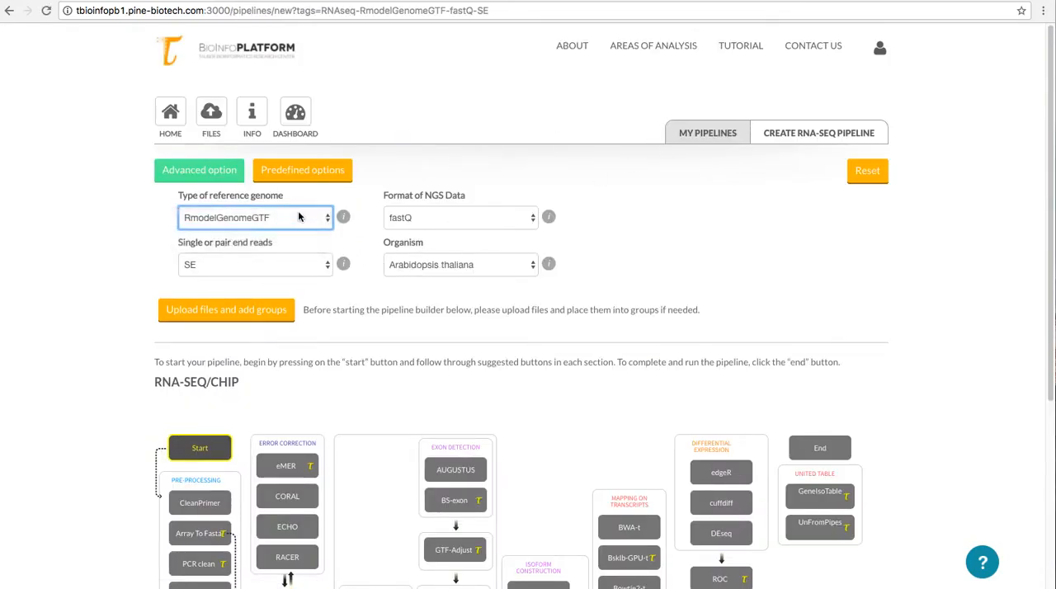
left_click(254, 217)
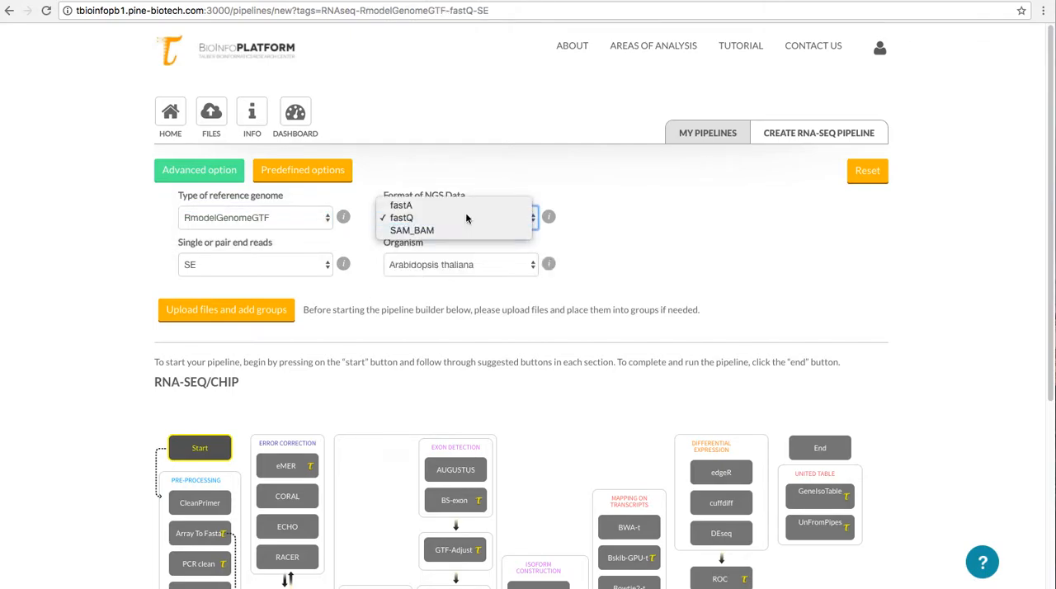
left_click(251, 263)
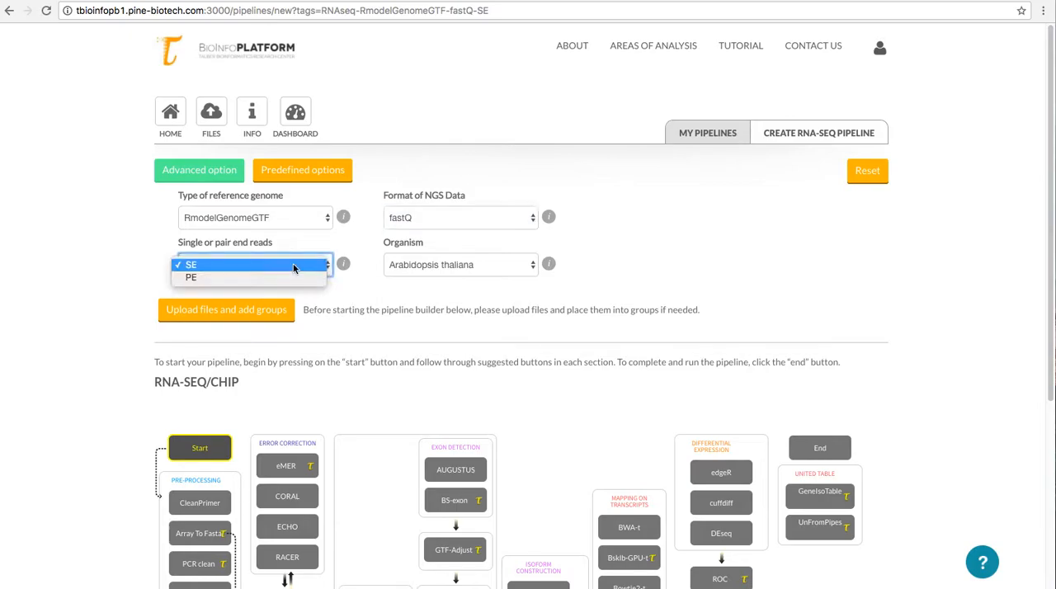
left_click(192, 277)
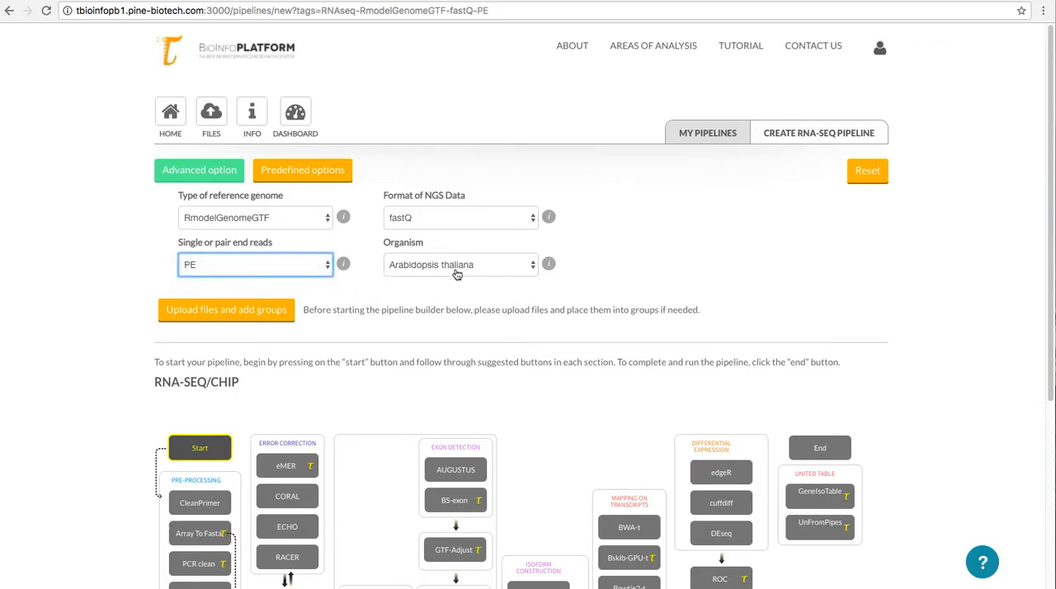
left_click(460, 264)
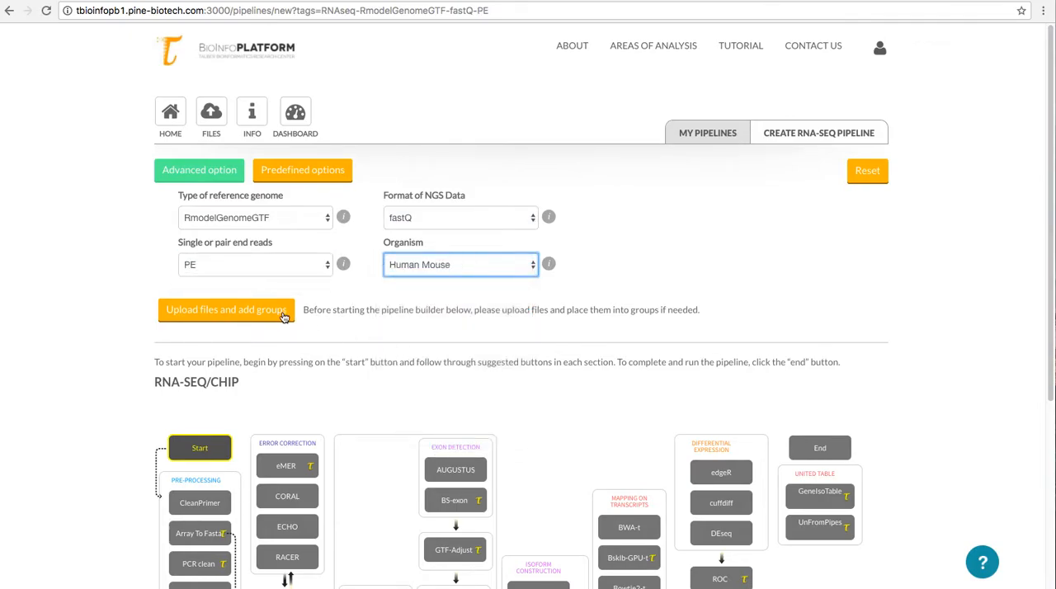
Upload Breast_Cancer_Education_updated.svl and list its paired sample reads for group definition.
left_click(226, 310)
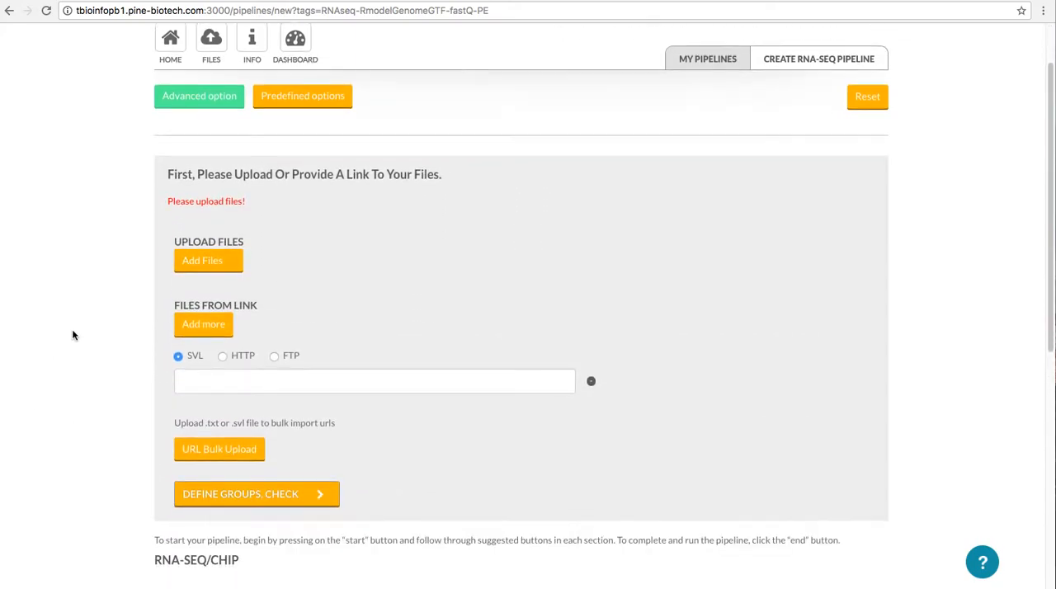
left_click(208, 260)
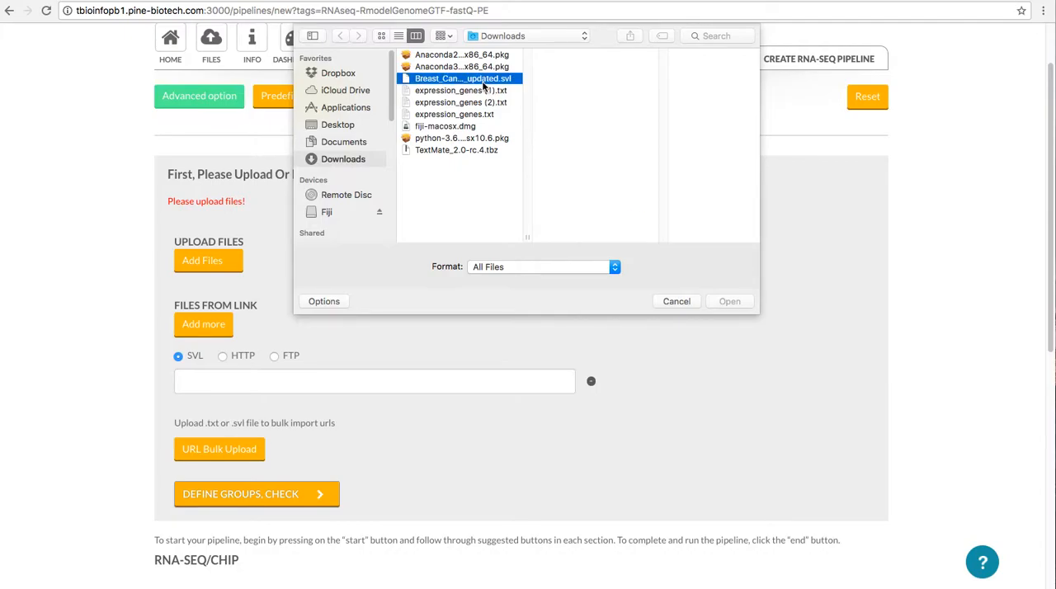
left_click(462, 77)
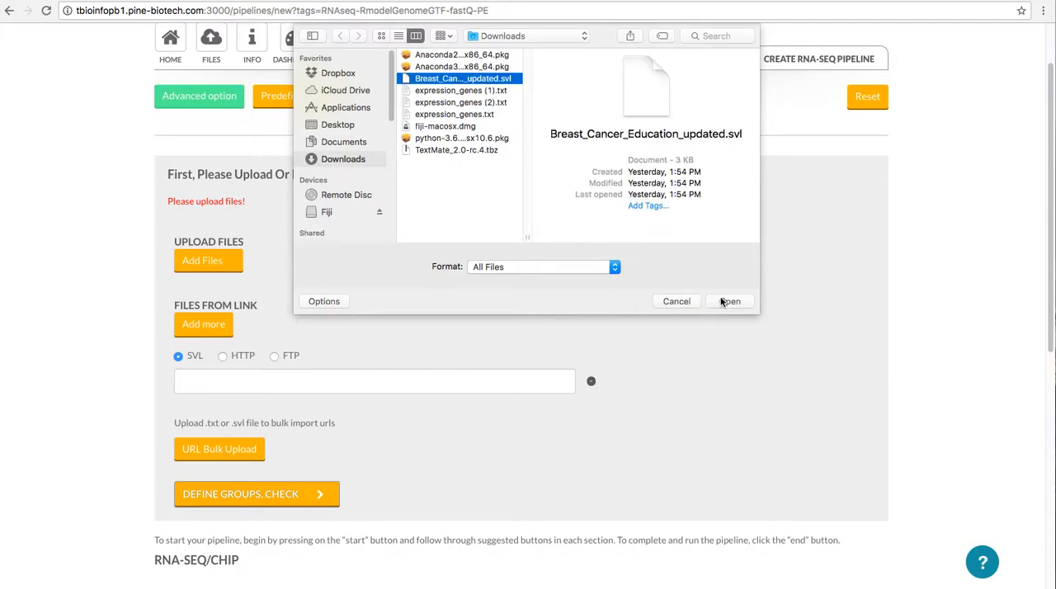
left_click(729, 300)
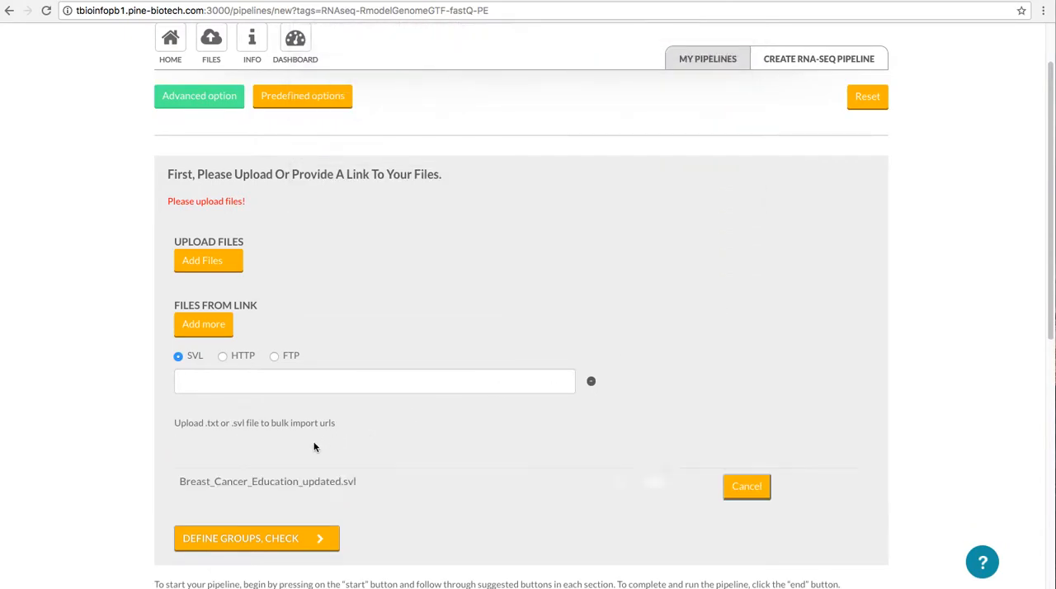
scroll("down", 3)
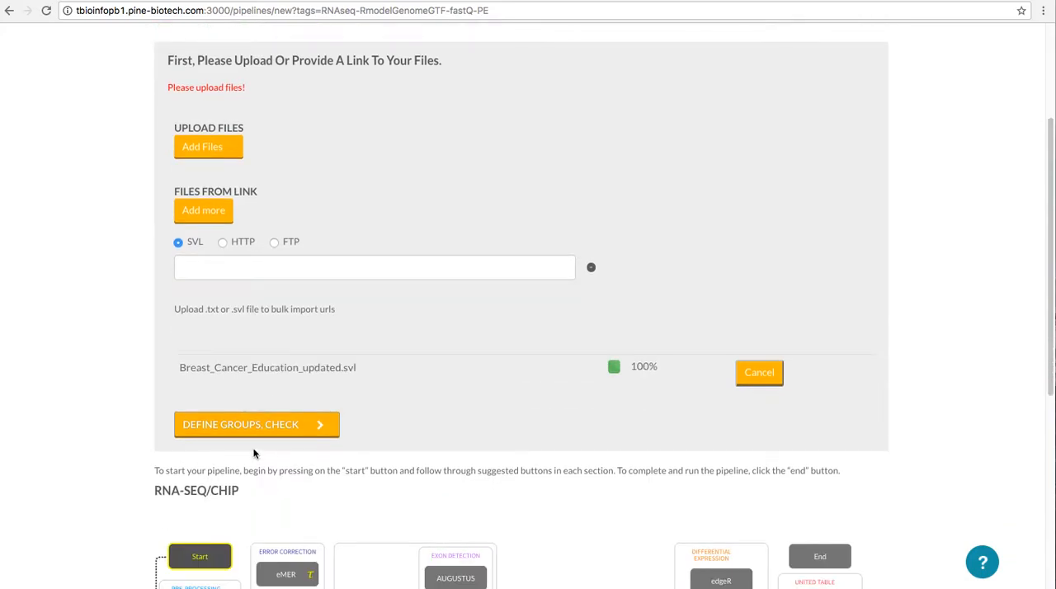
left_click(257, 424)
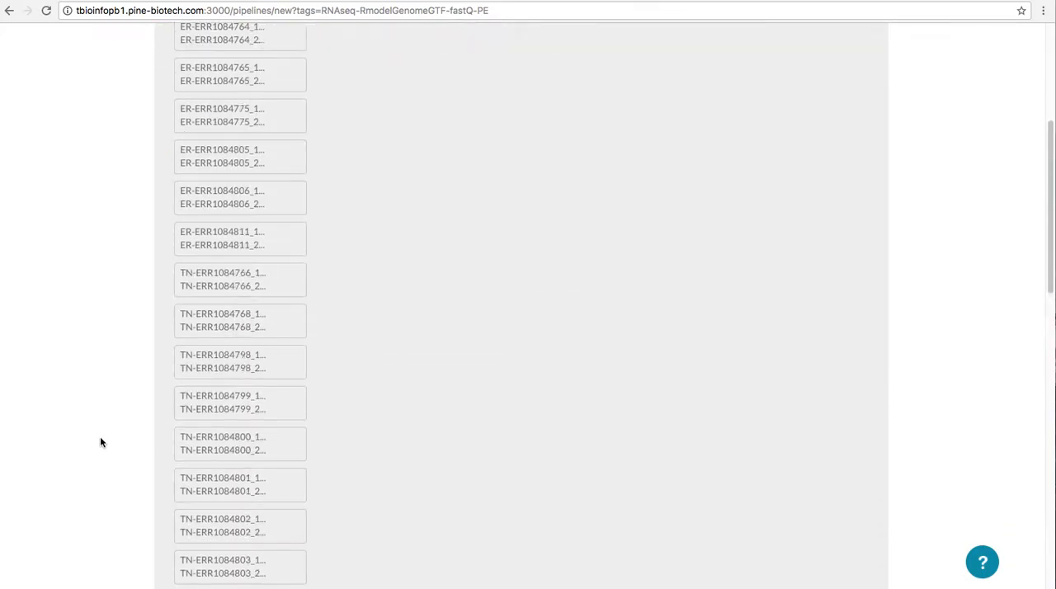
Accept Group A for the samples and continue to the pipeline builder.
scroll("down", 3)
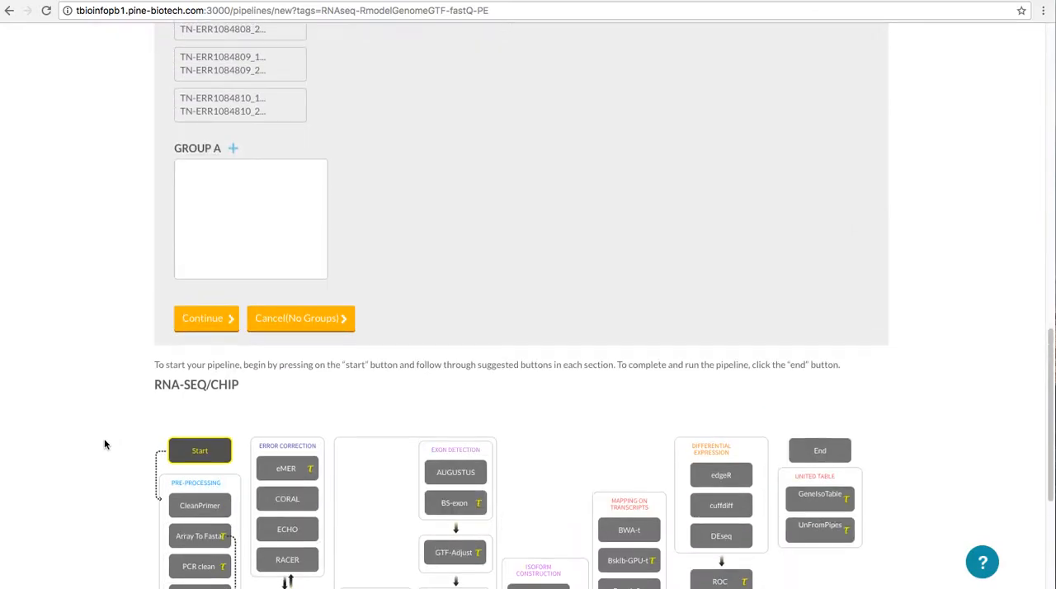
scroll("down", 3)
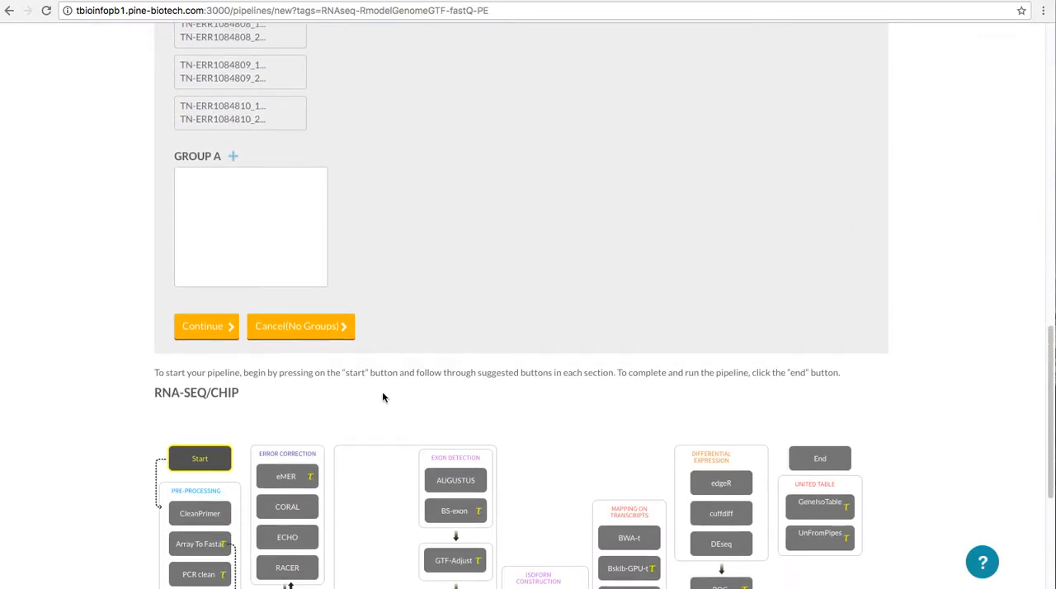
mouse_move(343, 398)
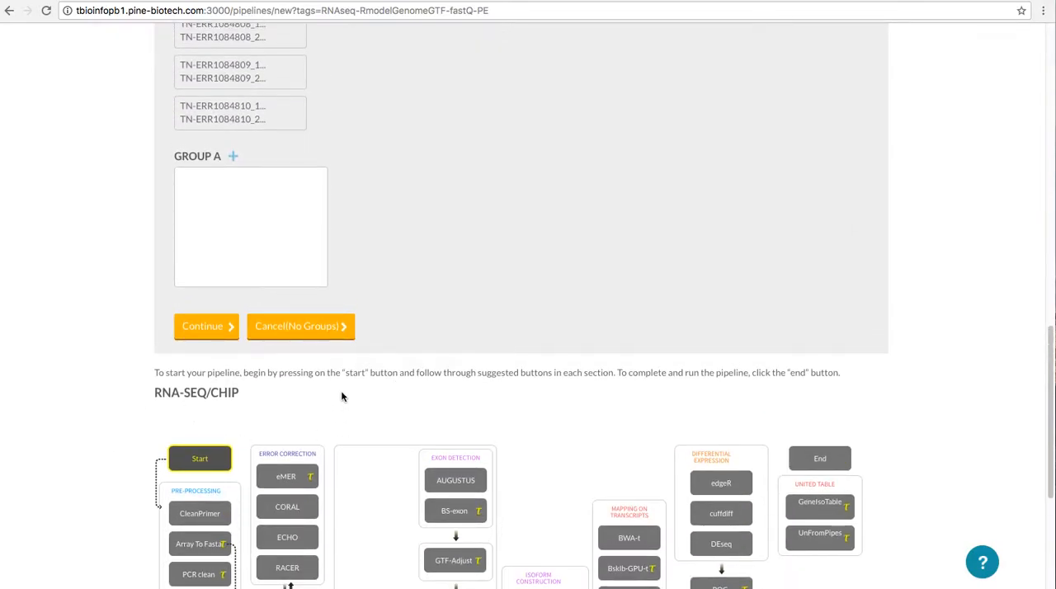
left_click(201, 326)
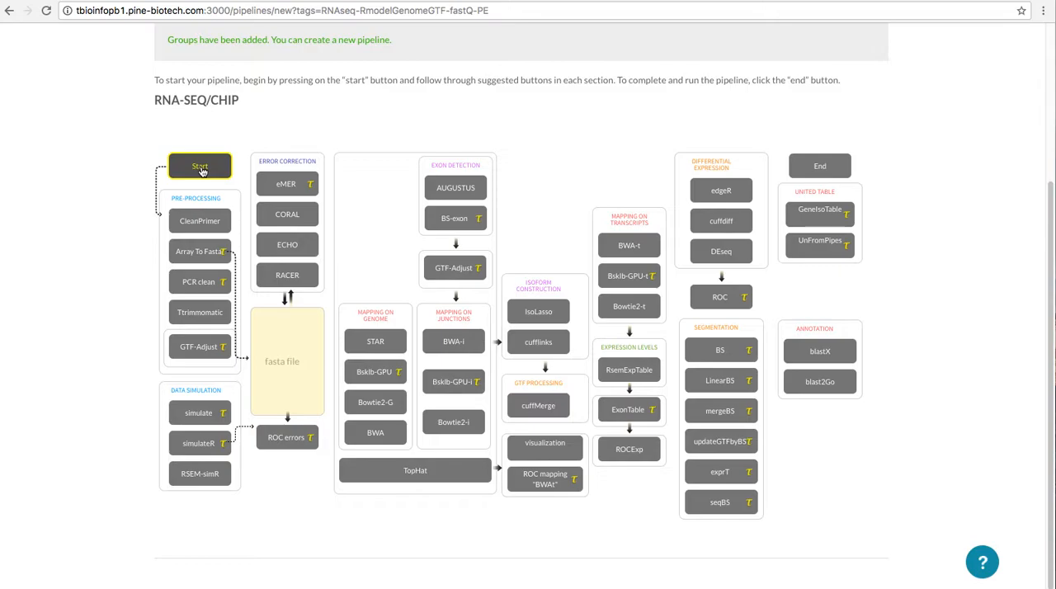
Build the route Start → Bowtie2-t → RsemExpTable → End, accepting each step's default parameters.
left_click(199, 165)
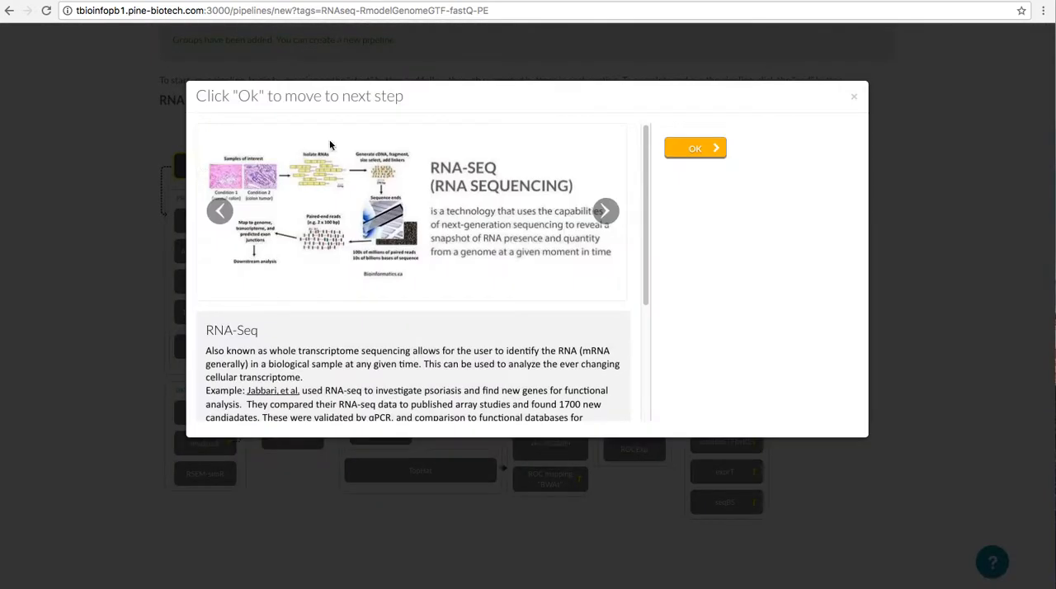
left_click(693, 149)
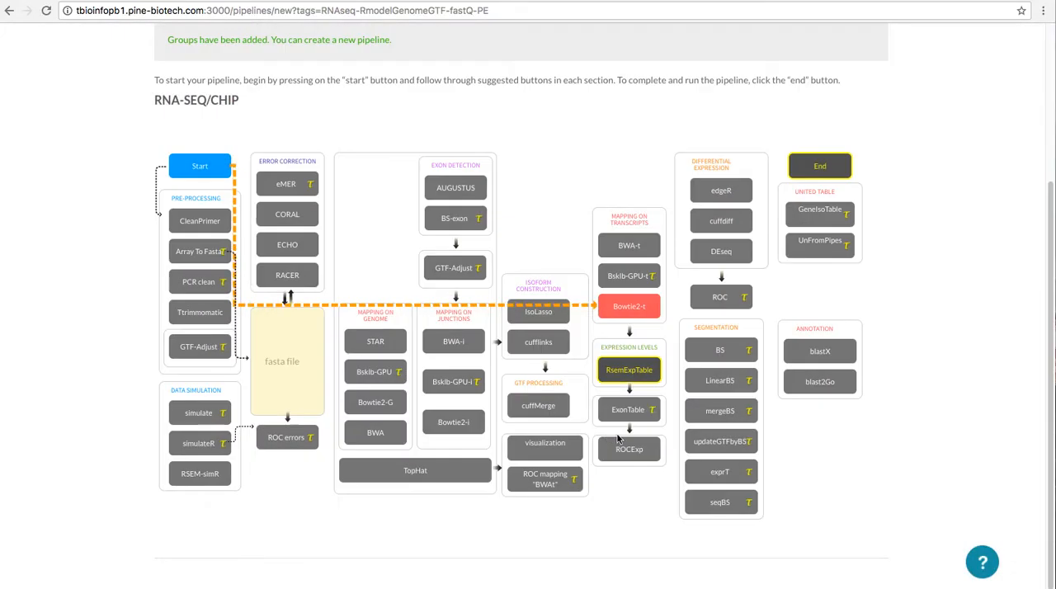
left_click(628, 370)
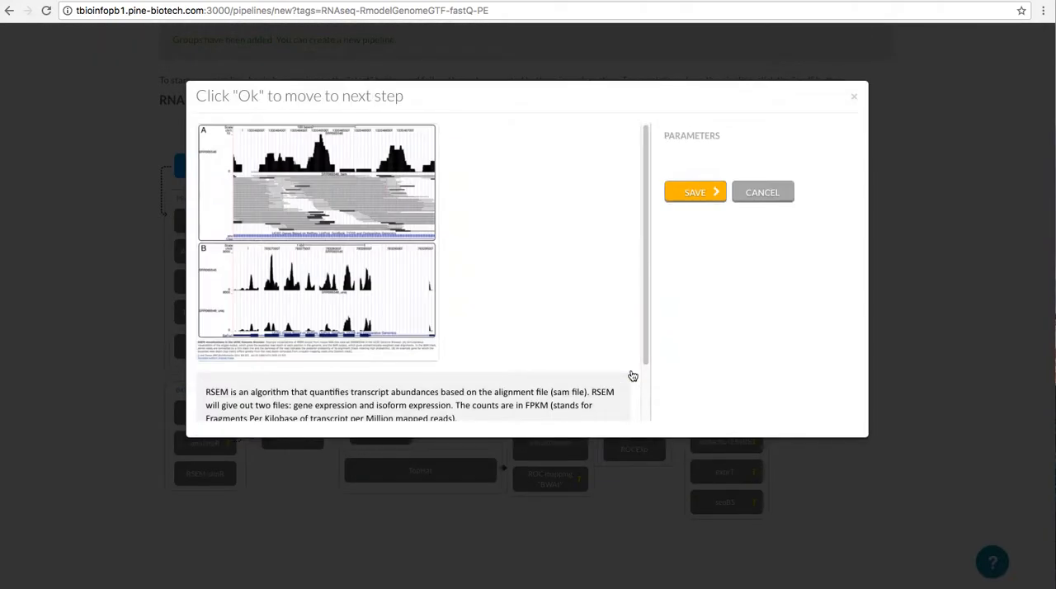
left_click(695, 192)
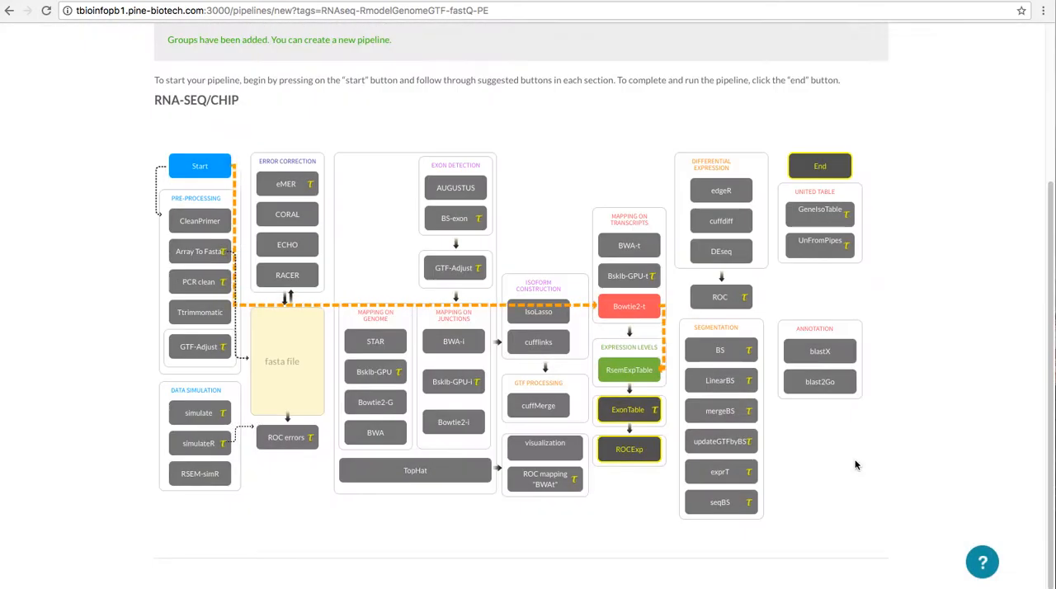
left_click(818, 165)
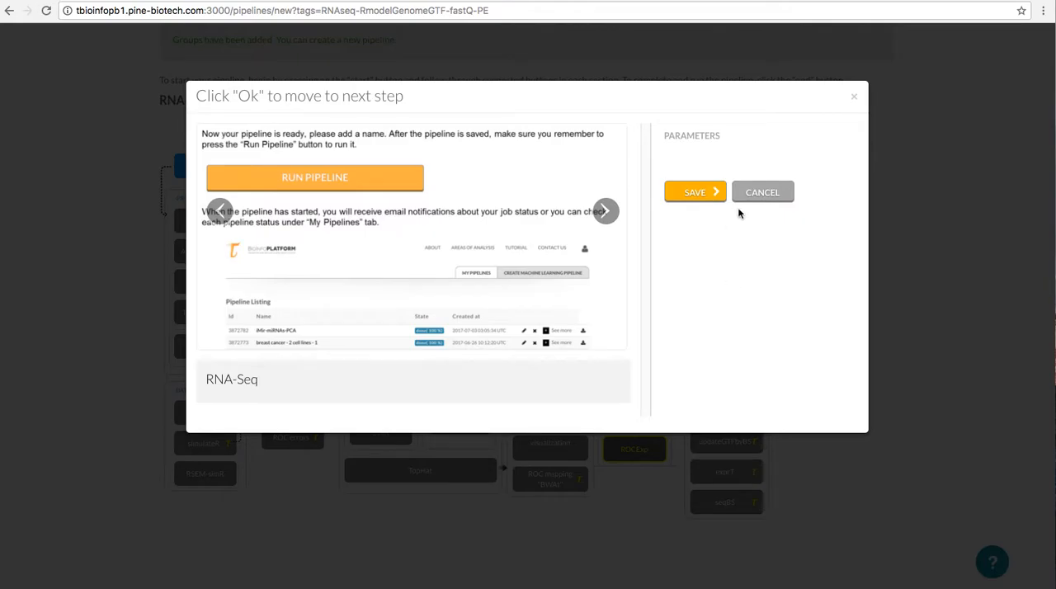
left_click(763, 192)
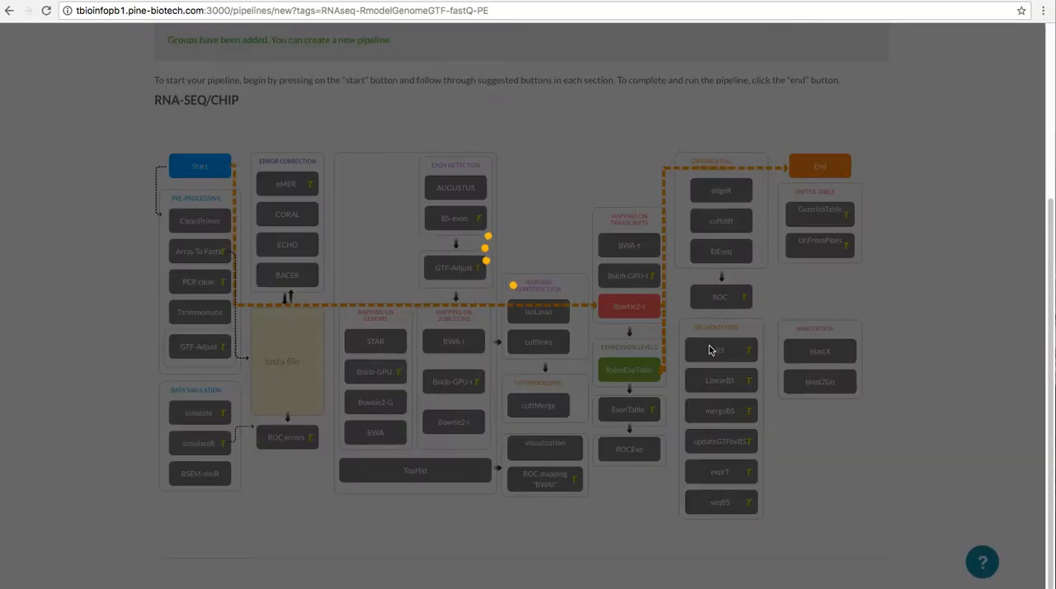
Save the pipeline as 'Test Run' and launch it so it appears as processing.
left_click(818, 165)
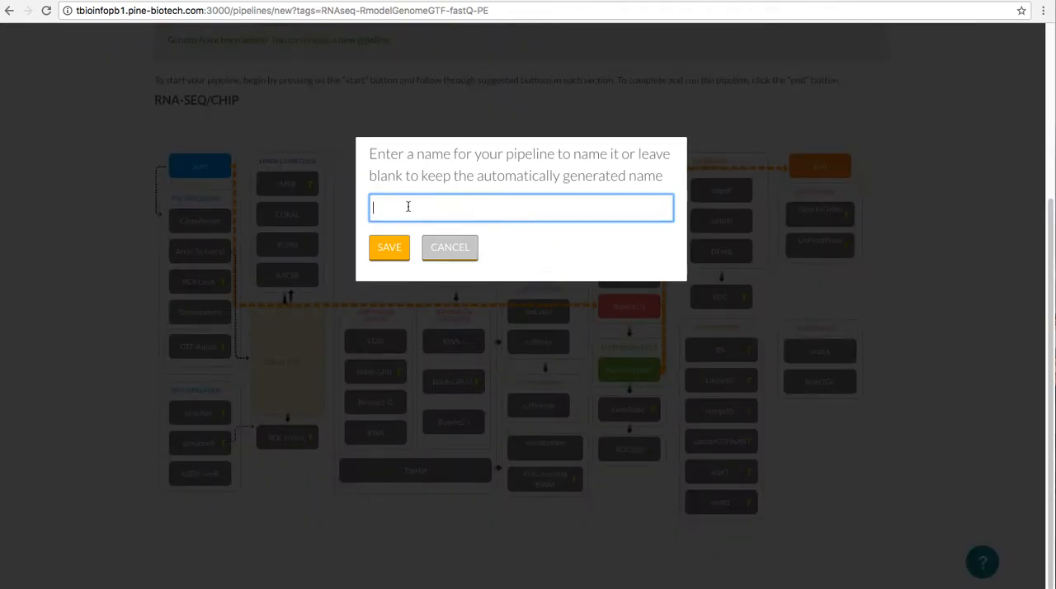
type("Test Run")
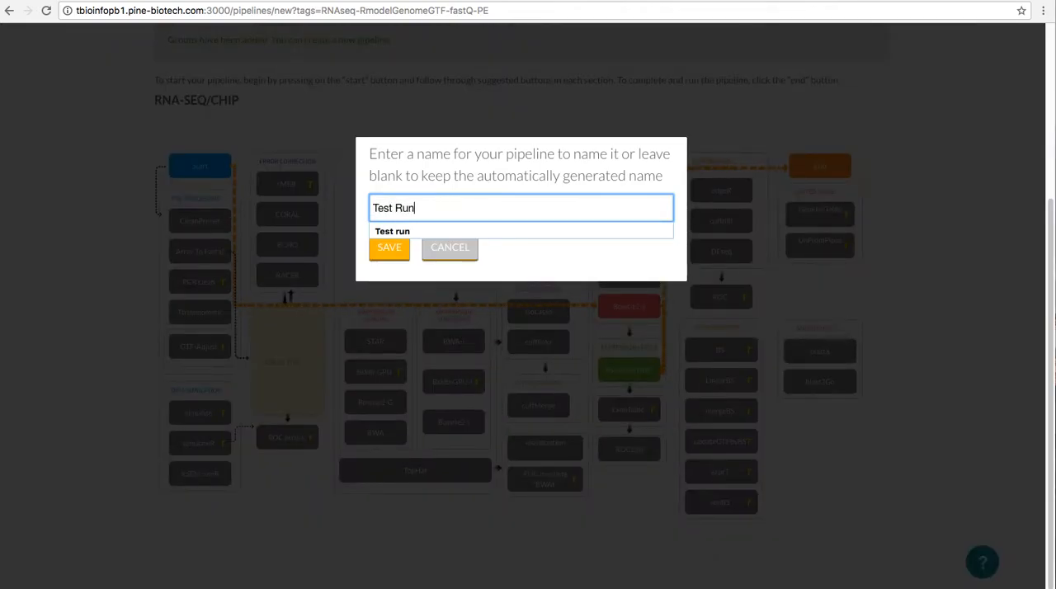
left_click(389, 247)
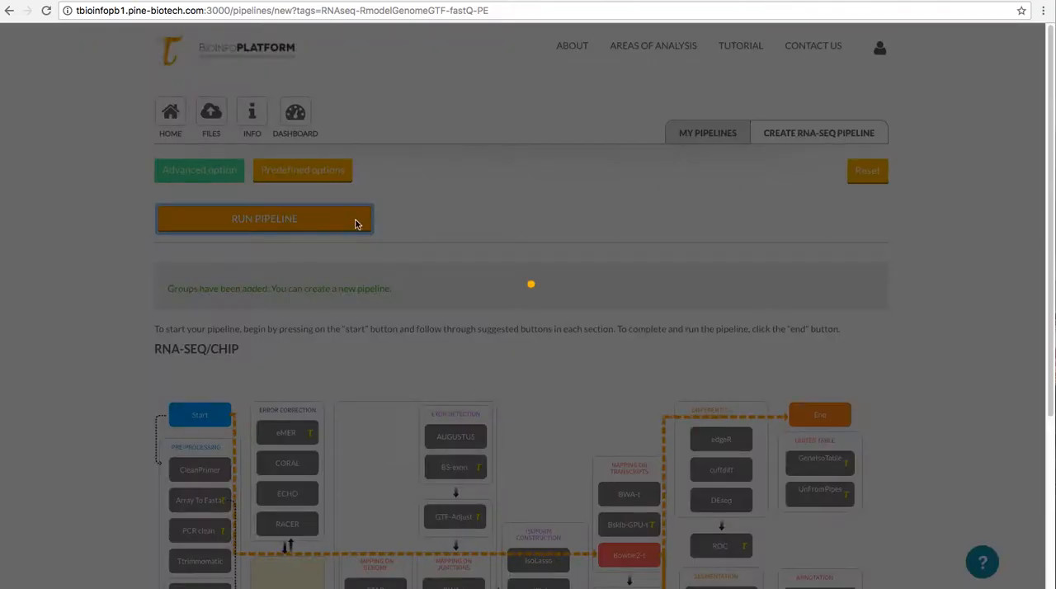
left_click(264, 218)
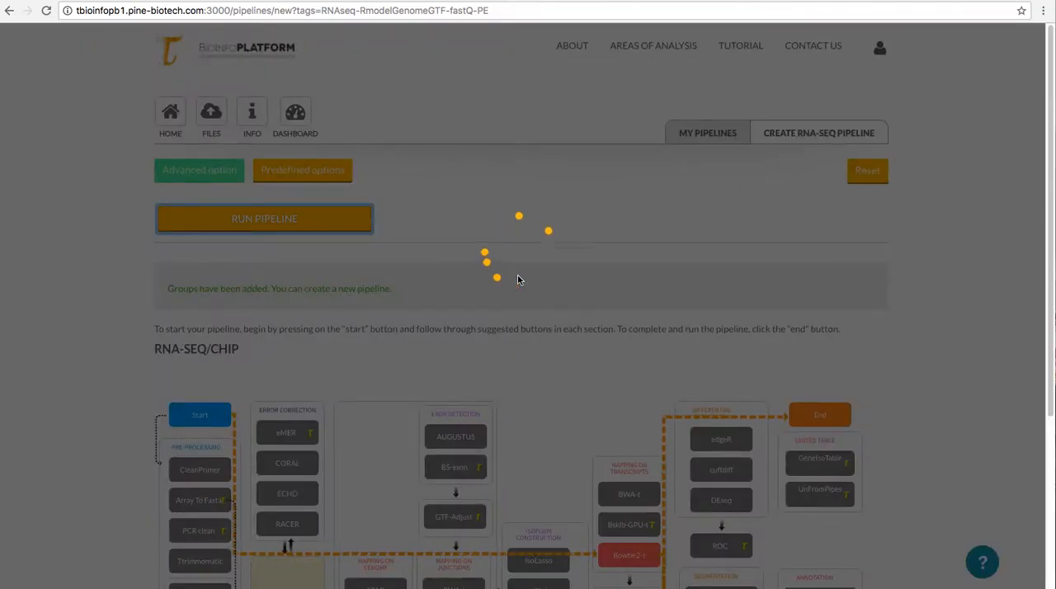
left_click(264, 218)
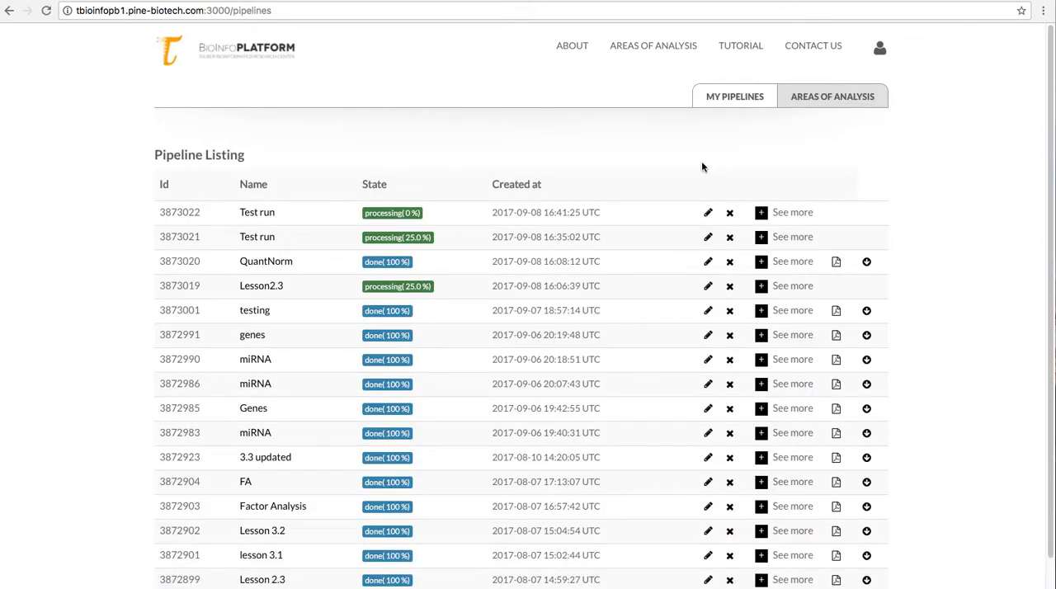
mouse_move(260, 285)
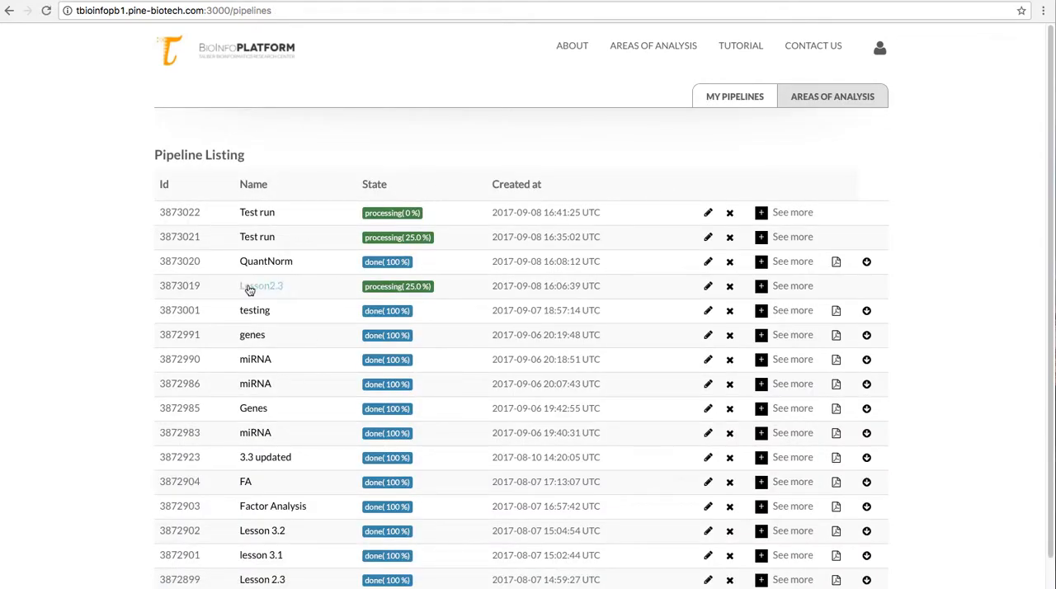